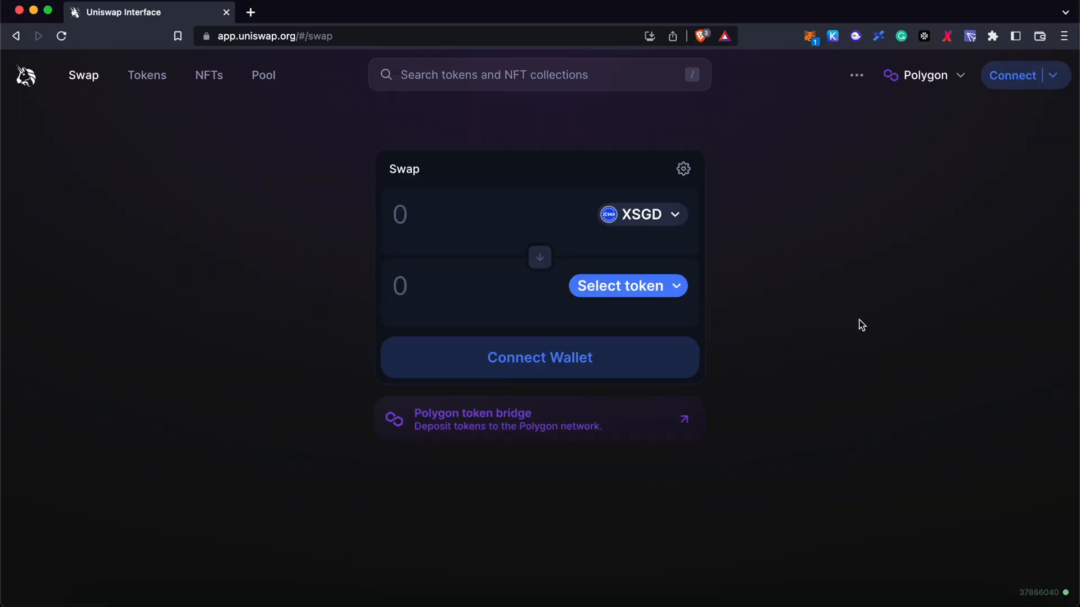
Browse Uniswap's list of tokens to swap into, including XSGD on Polygon
click(628, 285)
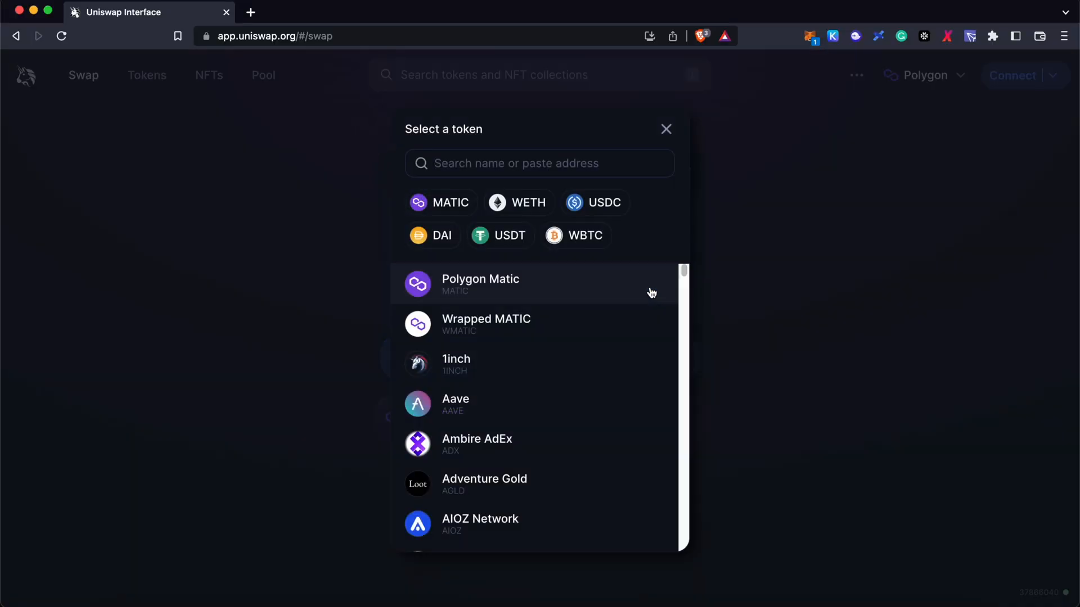
scroll(down, 3)
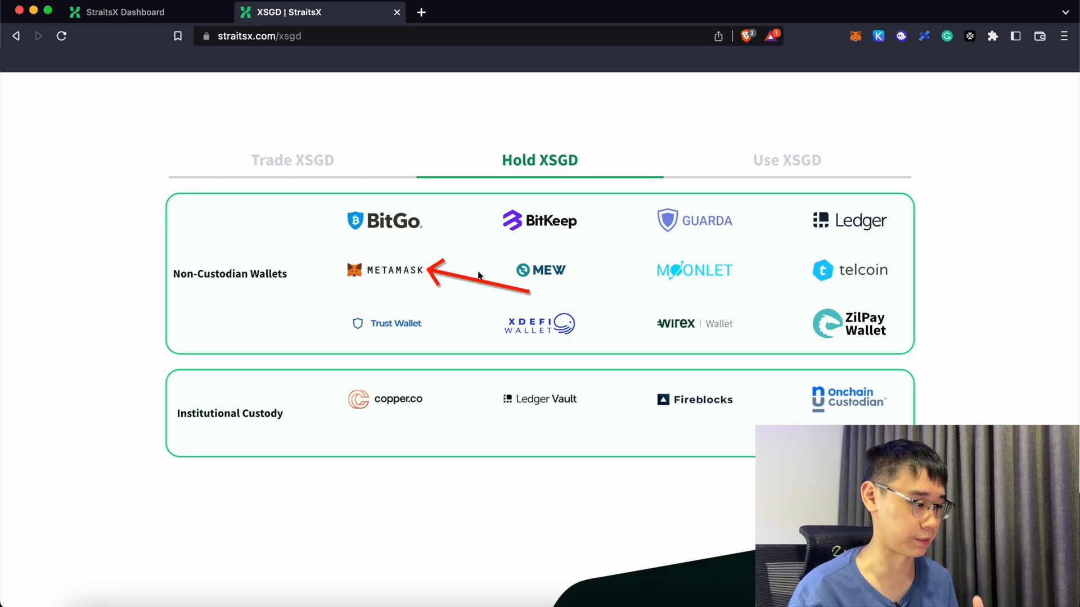
From the StraitsX dashboard, start an XSGD transfer in funded by the verified DBS account
click(121, 12)
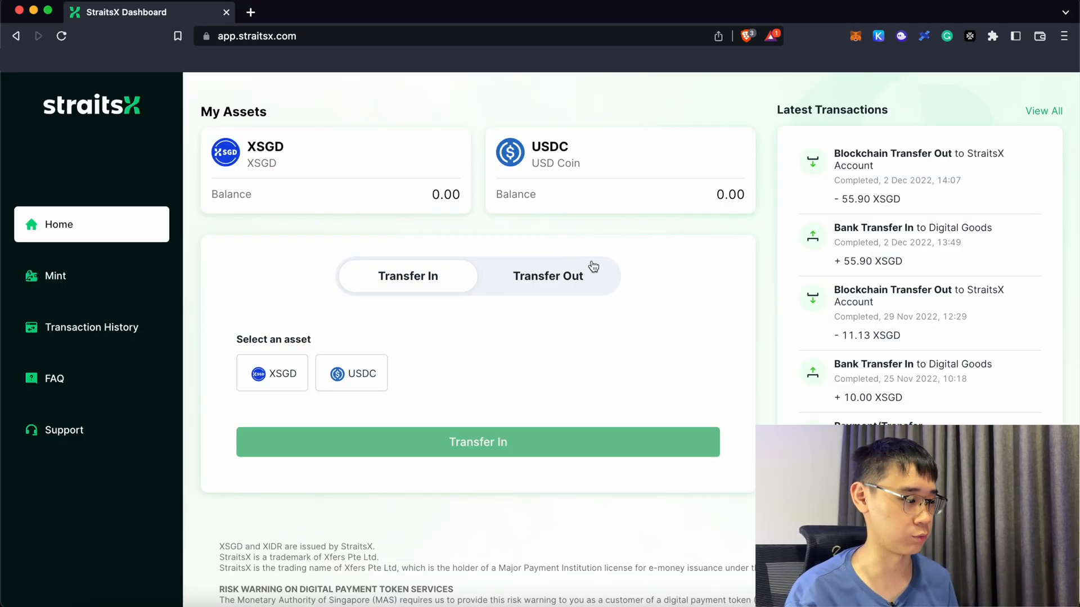
mouse_move(600, 278)
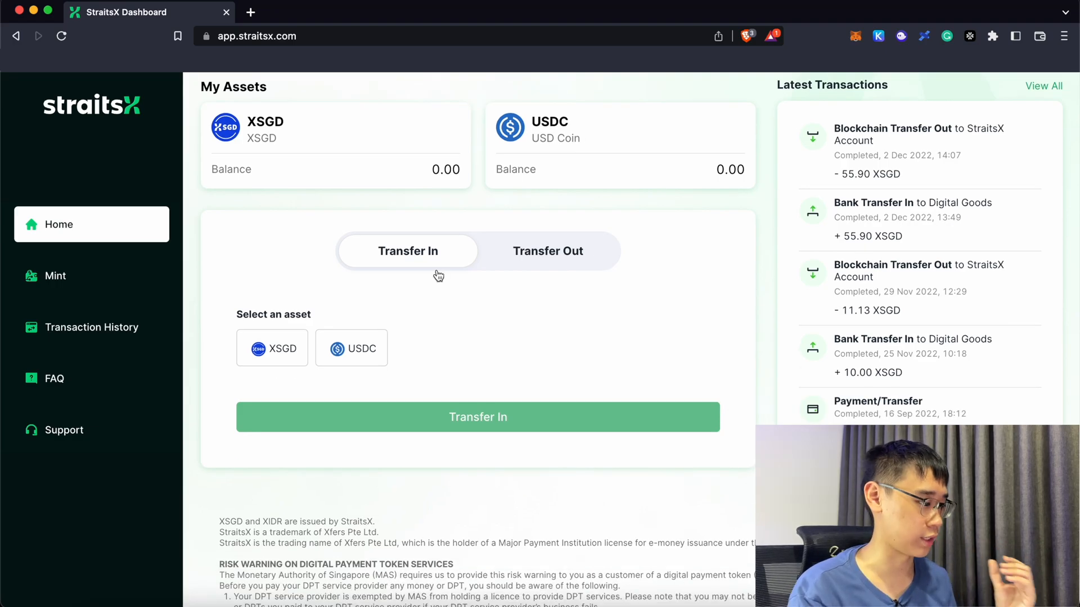
click(279, 349)
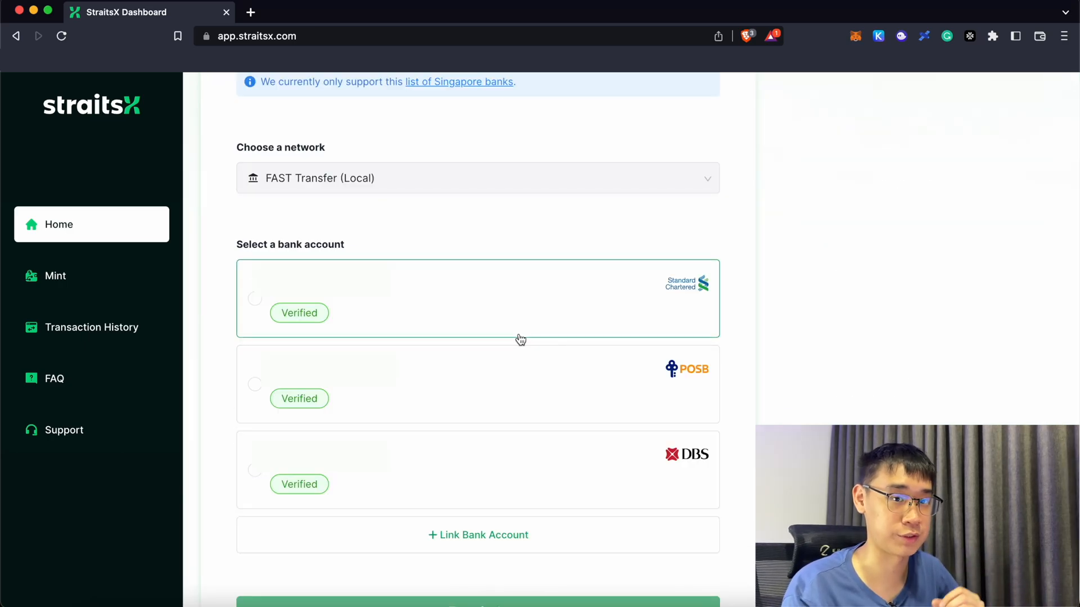
click(478, 535)
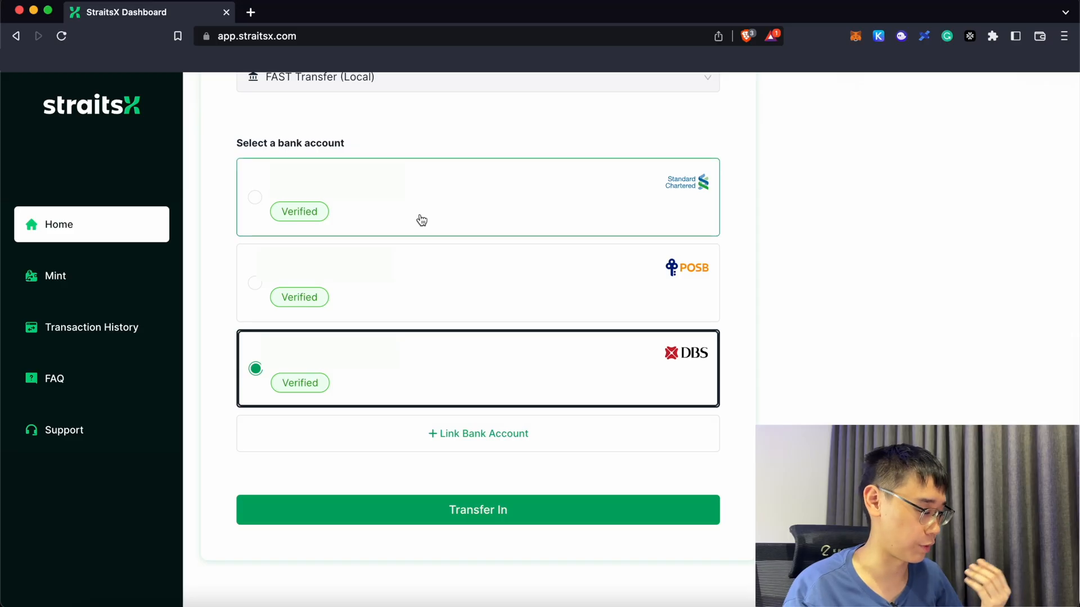
mouse_move(472, 362)
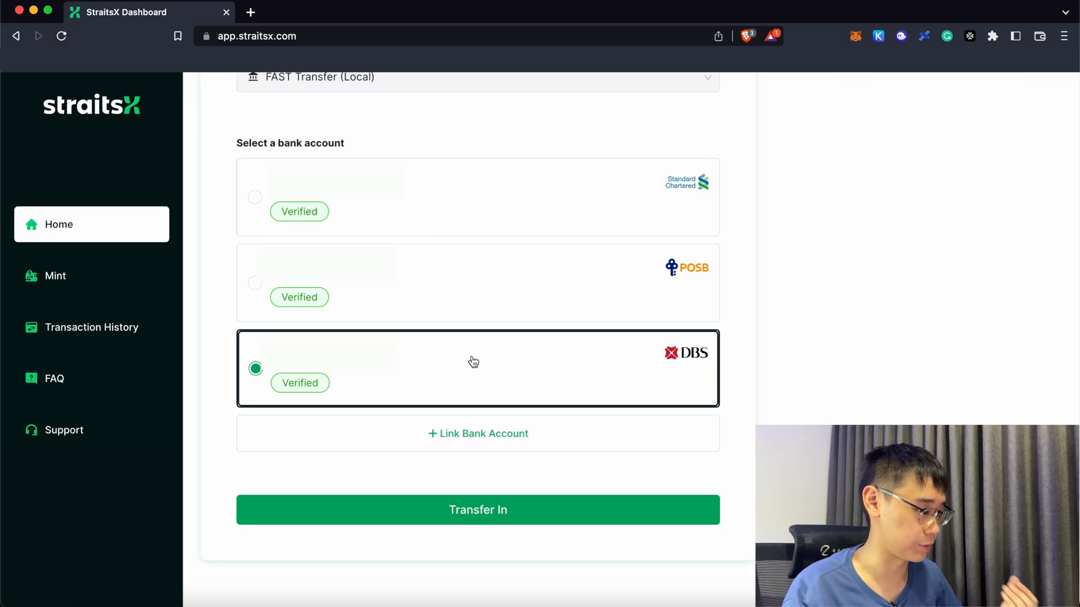
Proceed with the transfer in and acknowledge the changed recipient bank account notice
click(477, 511)
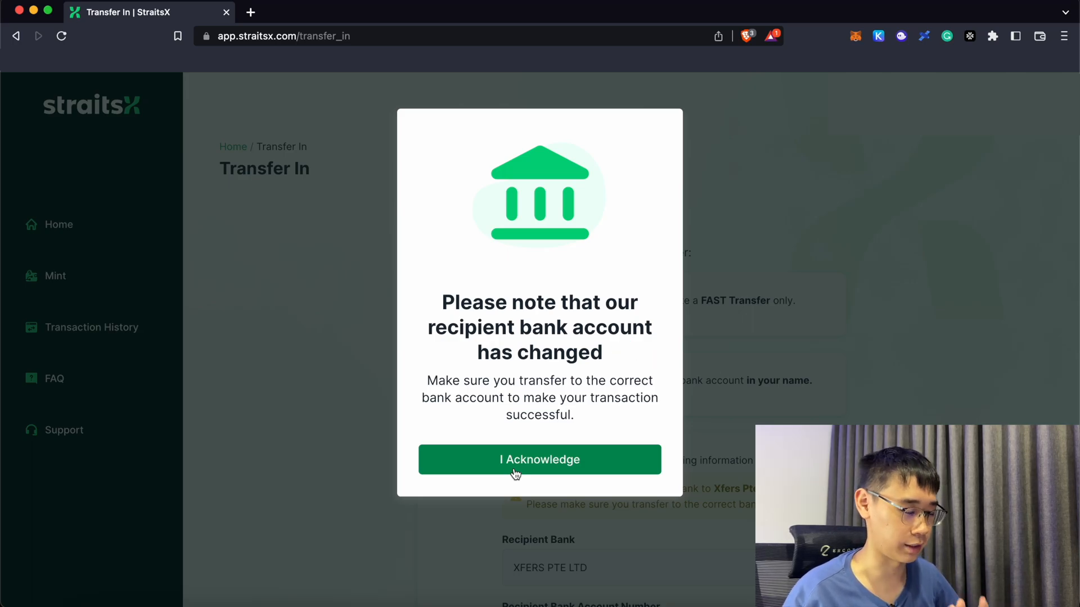
click(540, 459)
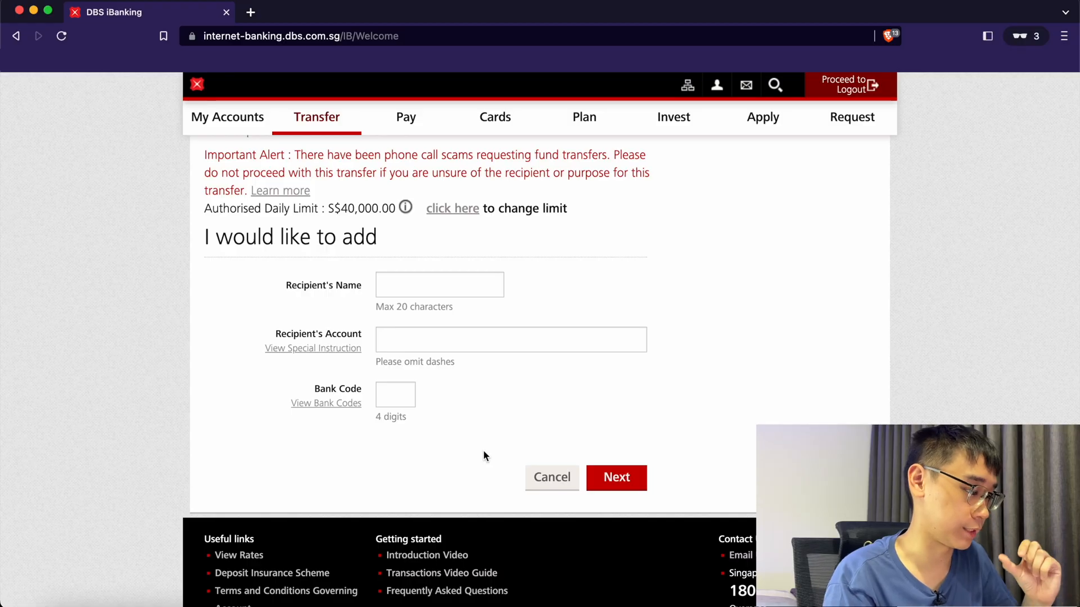
Look up DBS bank codes and choose XFERS PTE LTD (0665) as the new payee's bank
click(325, 403)
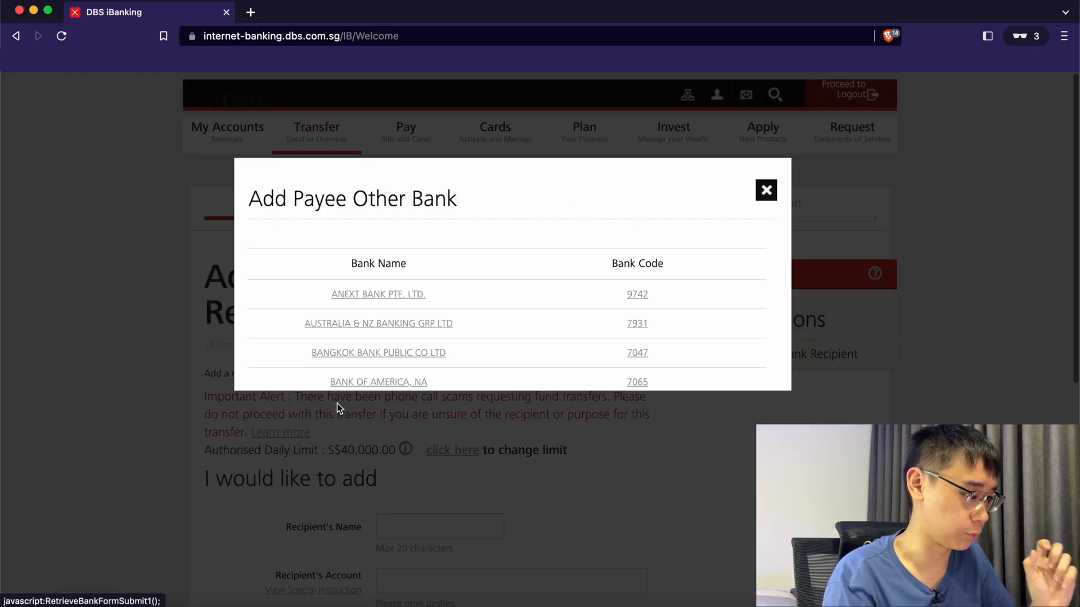
scroll(down, 3)
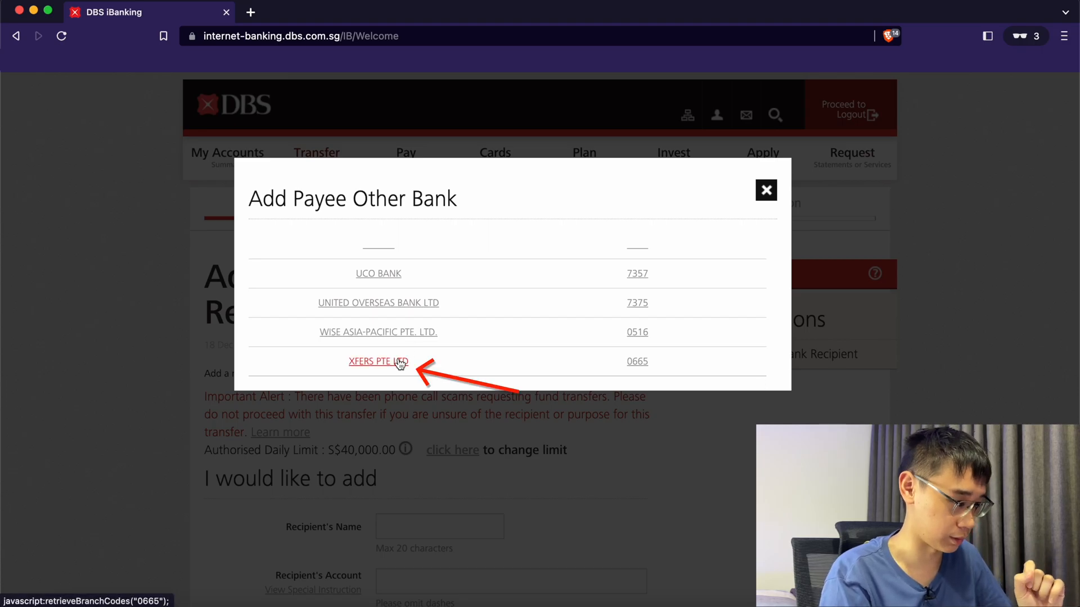
click(378, 362)
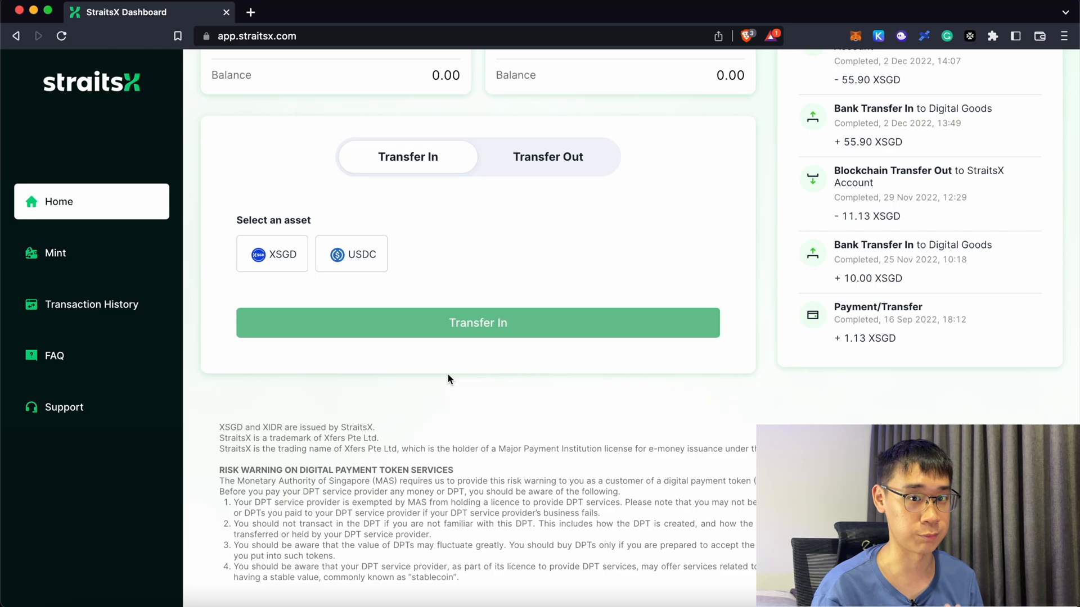
Switch from the StraitsX dashboard to Zilliqa's ecosystem page of wallets and exchanges
click(548, 156)
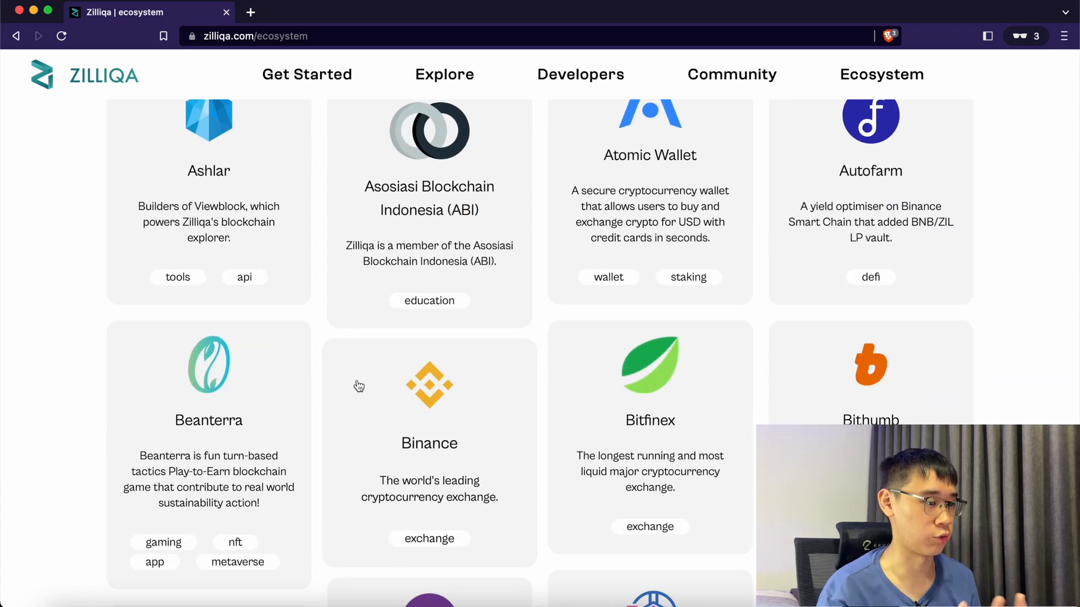
Scroll through the Zilliqa ecosystem and DefiLlama's Ethereum TVL rankings
scroll(down, 3)
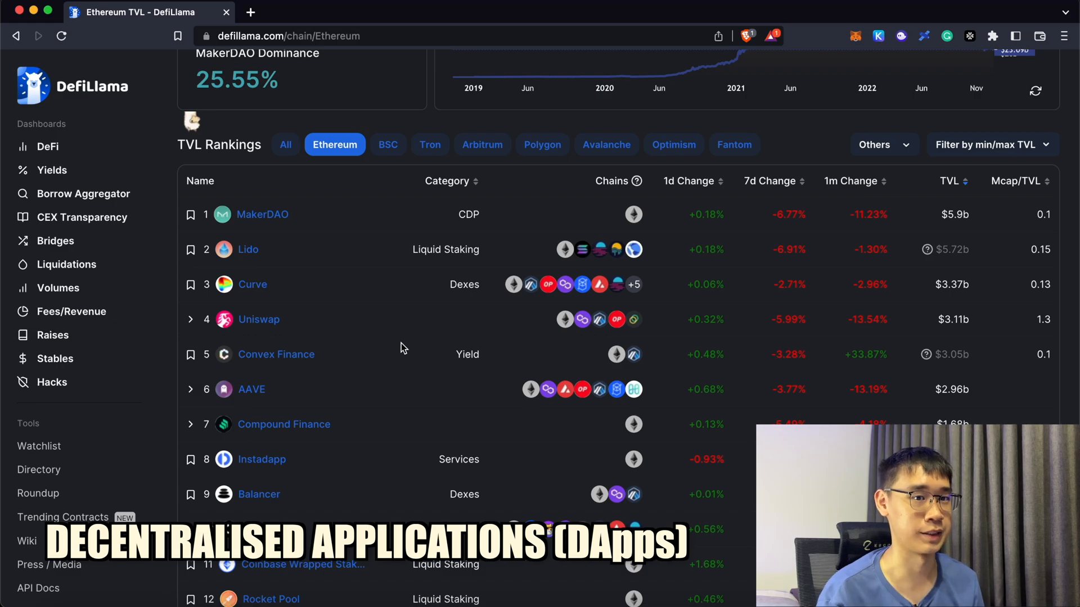
scroll(down, 3)
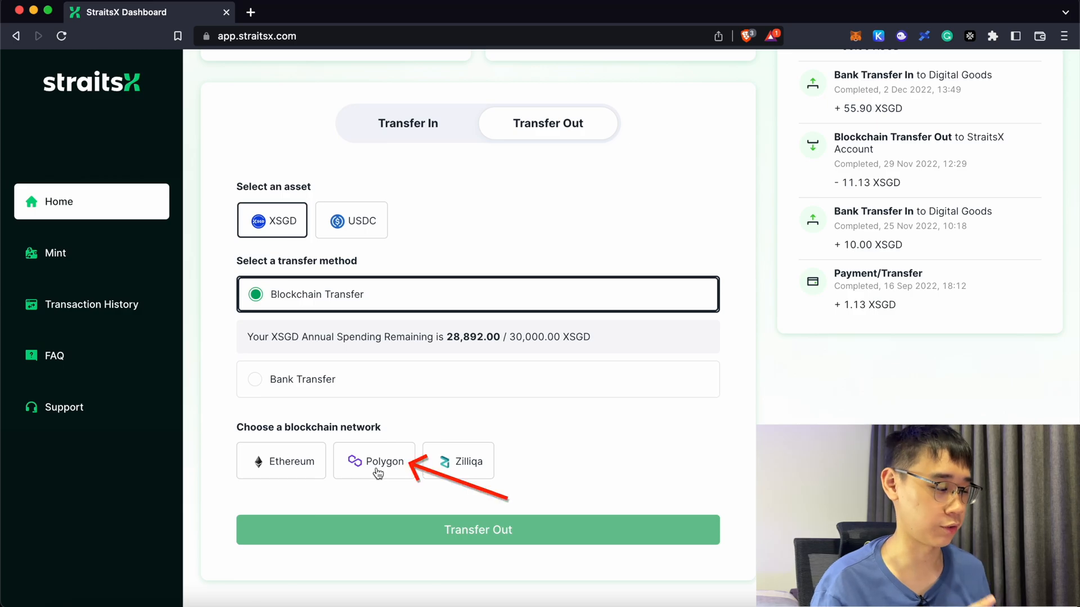
click(478, 529)
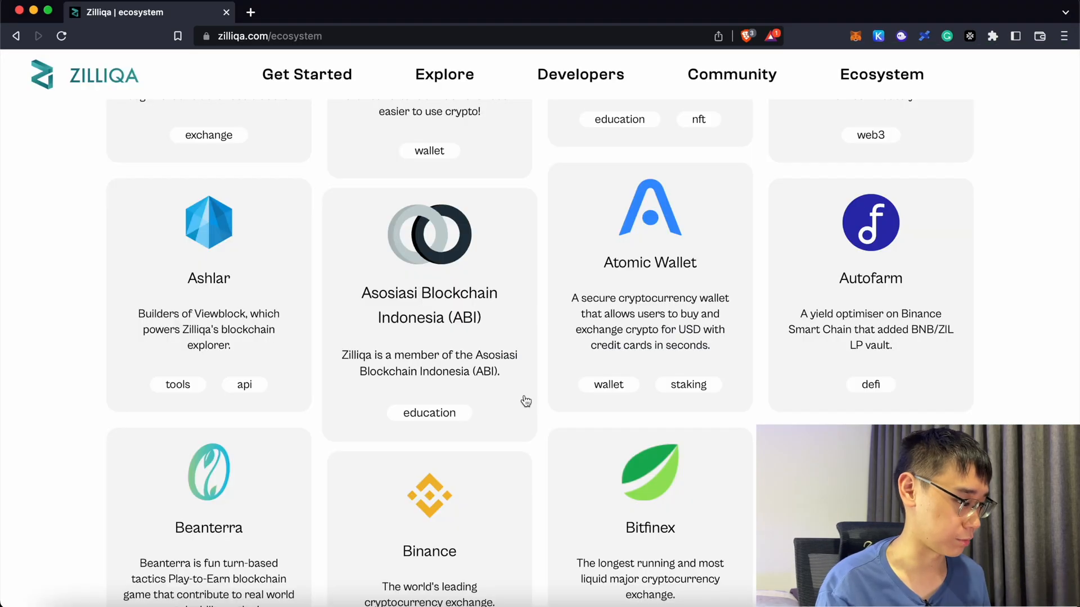
scroll(down, 3)
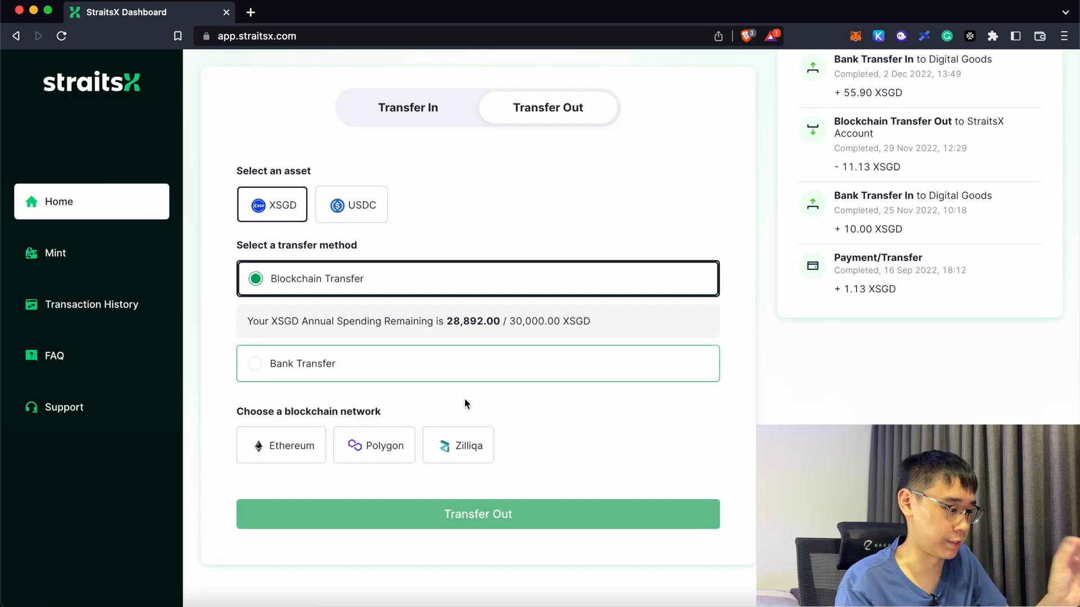
click(373, 445)
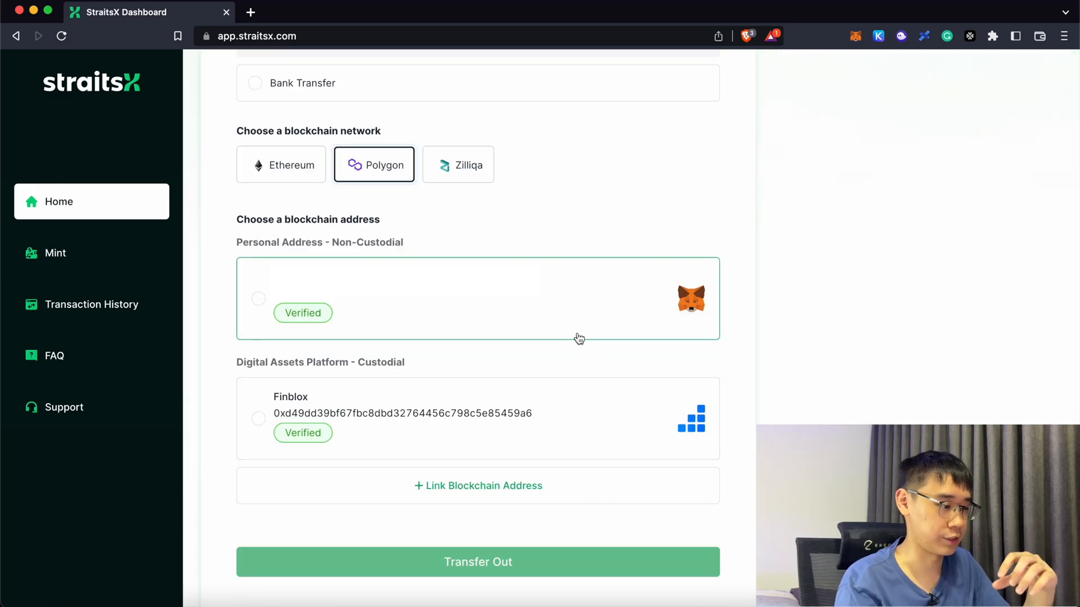
mouse_move(556, 311)
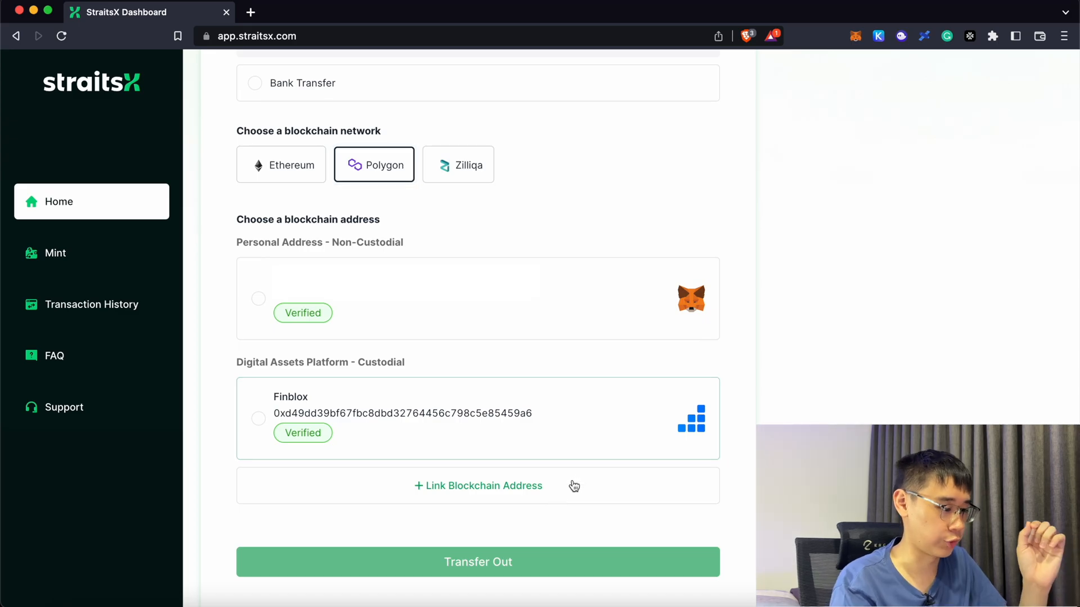
Link the MetaMask wallet as a Polygon destination, signing the verification request
click(478, 486)
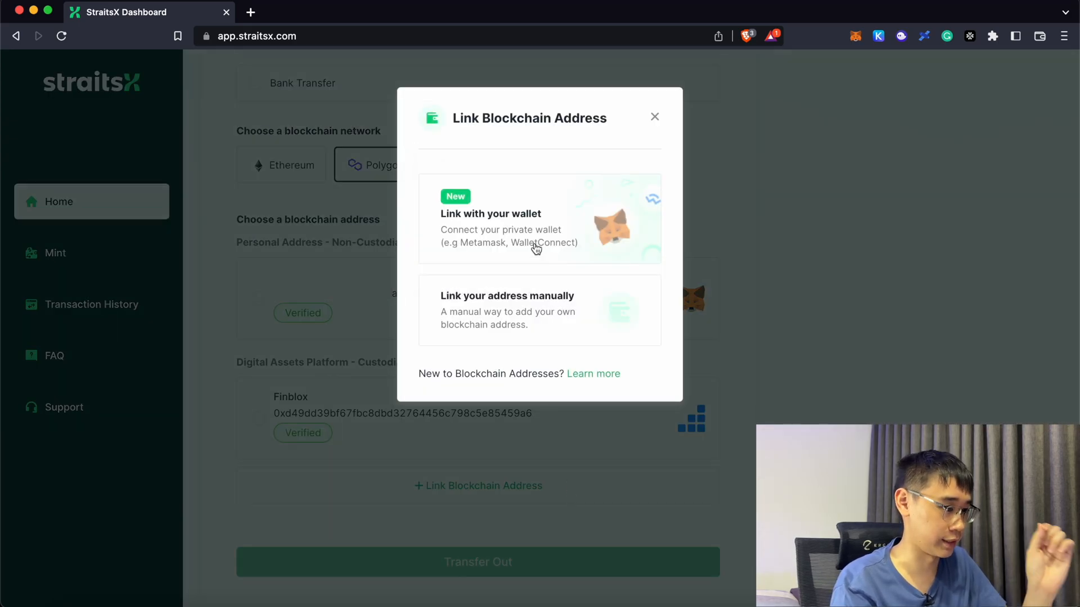
click(536, 219)
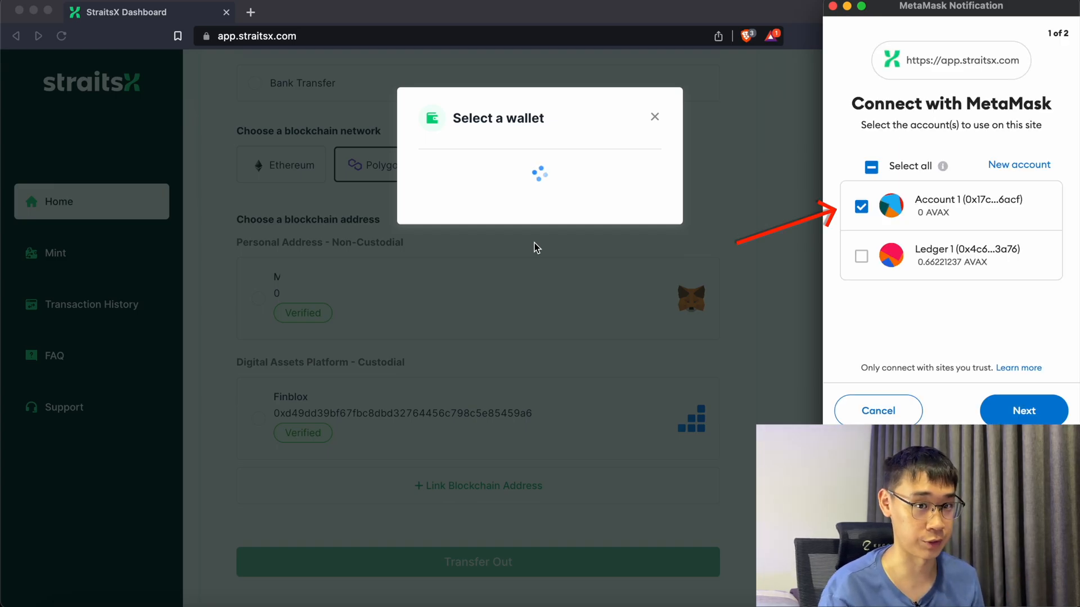
click(1024, 410)
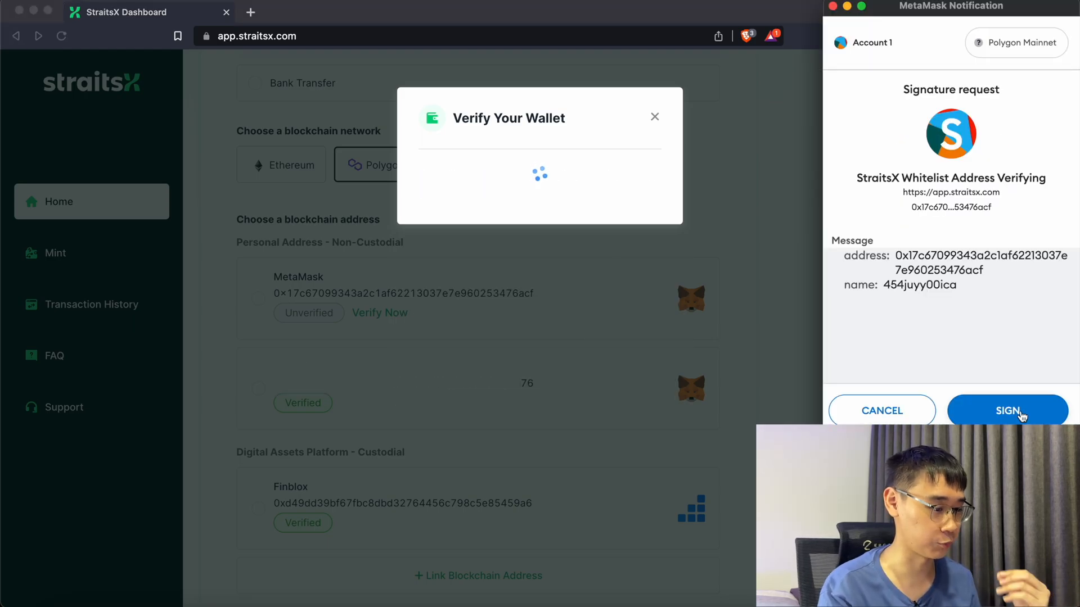
click(1006, 410)
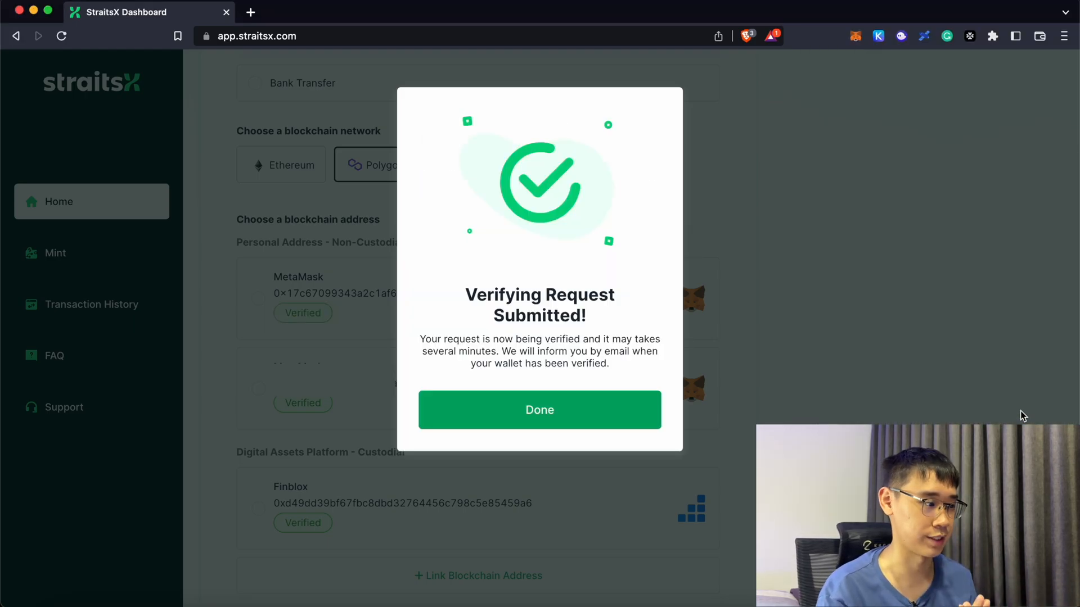
click(540, 410)
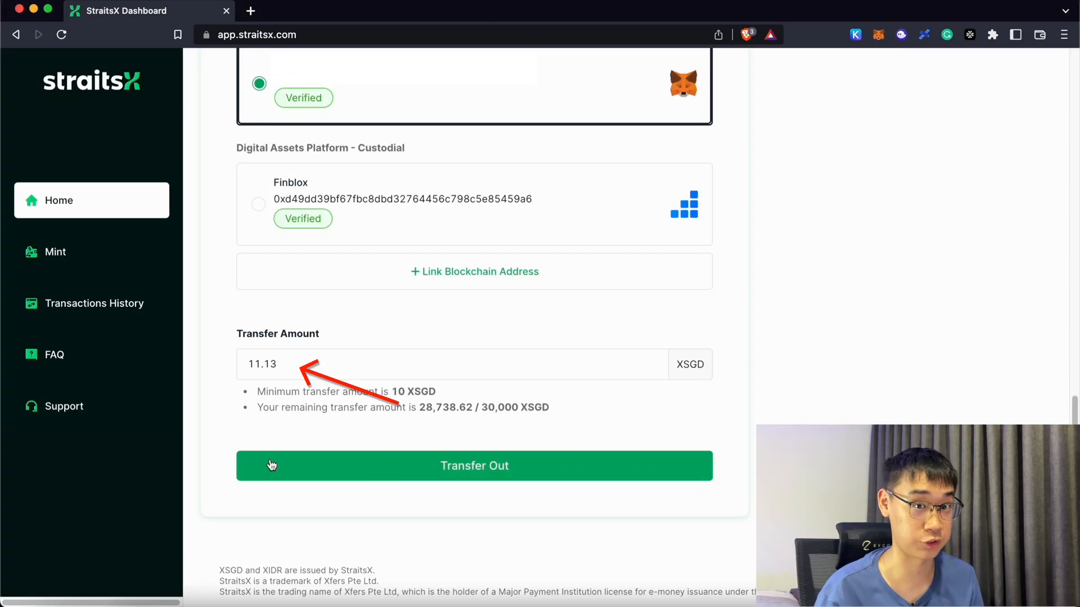
Submit and confirm the 11.13 XSGD Polygon transfer, reaching the authentication code field
click(473, 466)
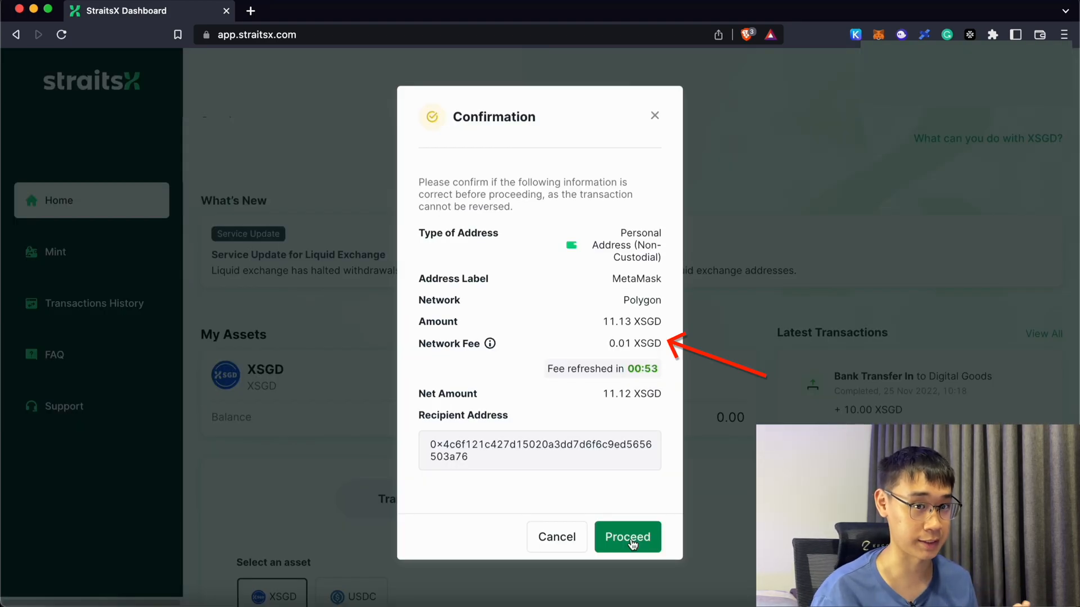
click(627, 536)
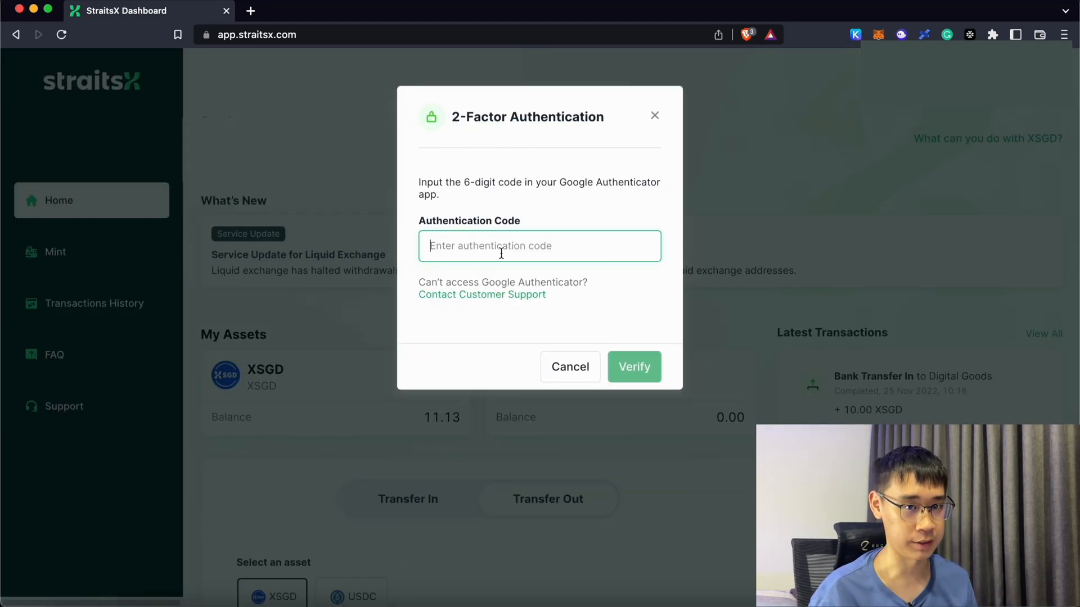
click(634, 367)
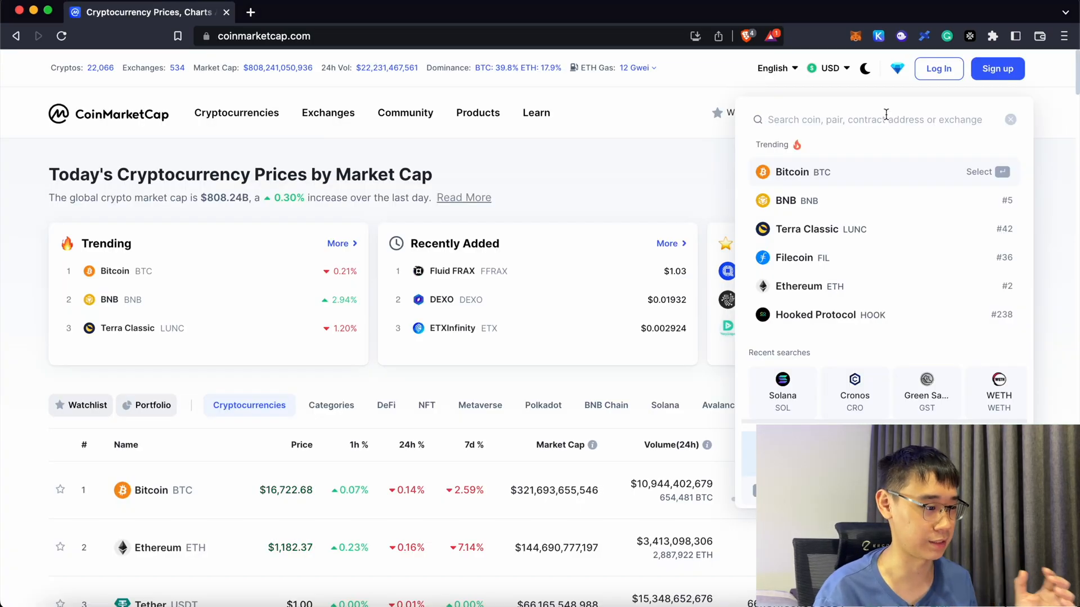
Search XSGD on CoinMarketCap and copy its Polygon contract address
text(x)
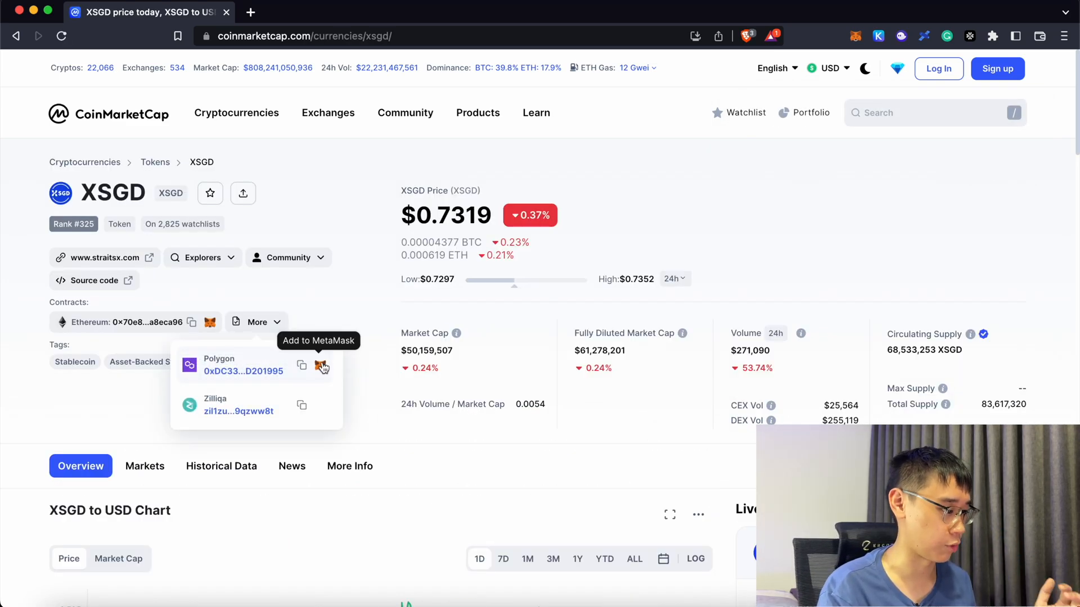
click(321, 364)
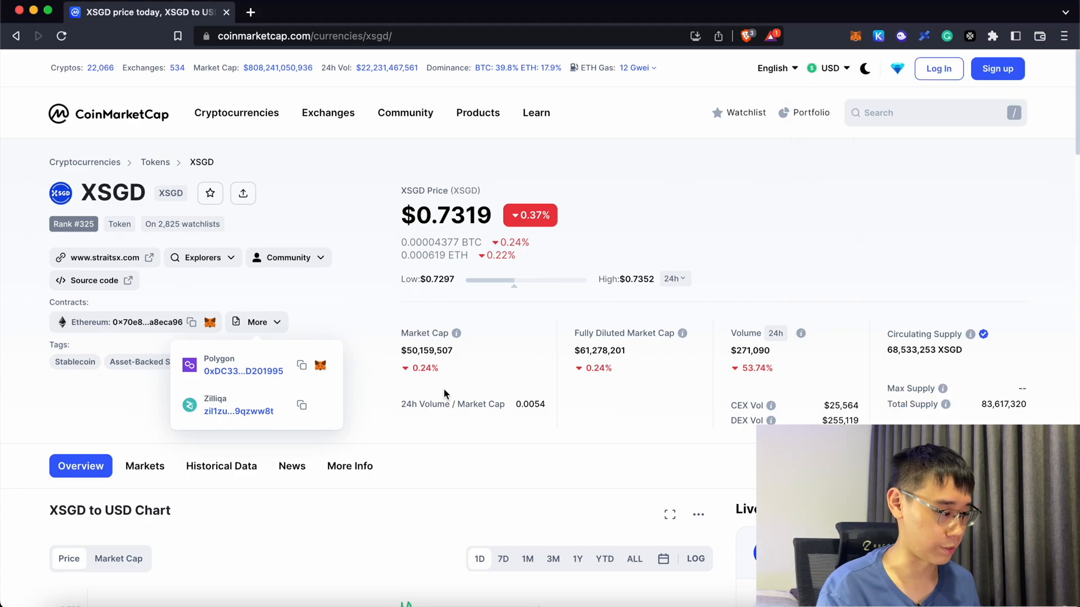
mouse_move(301, 367)
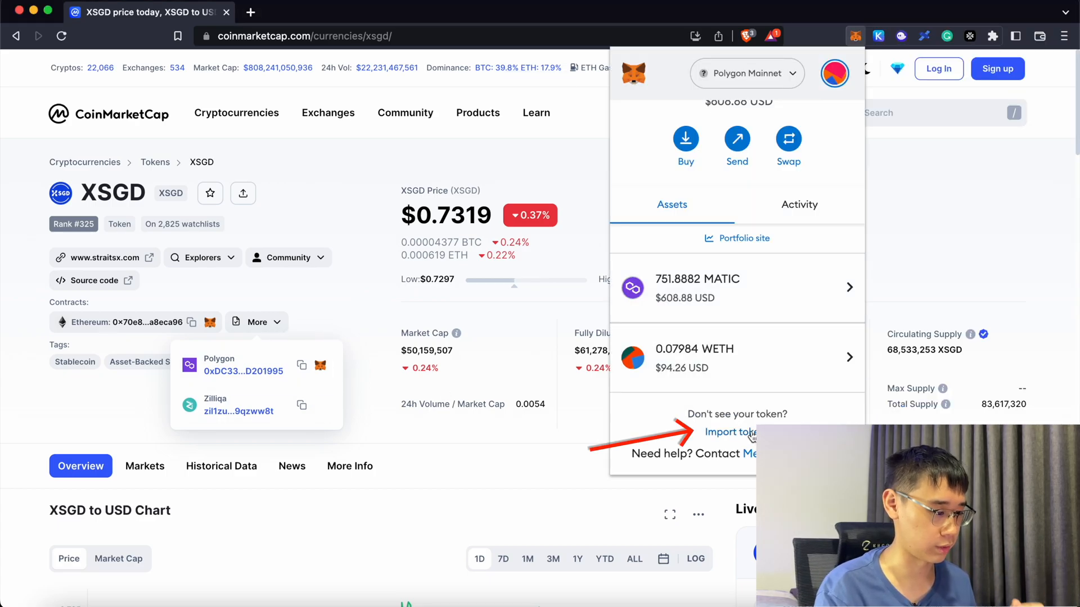
Import XSGD as a custom token in MetaMask, revealing the 55.89 XSGD balance
click(729, 431)
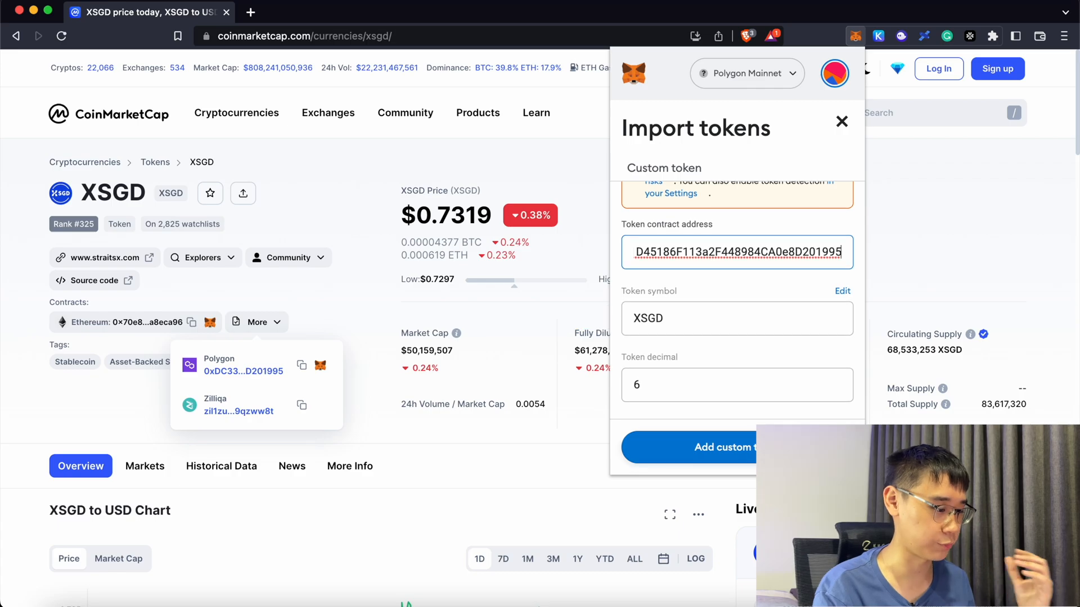
click(722, 448)
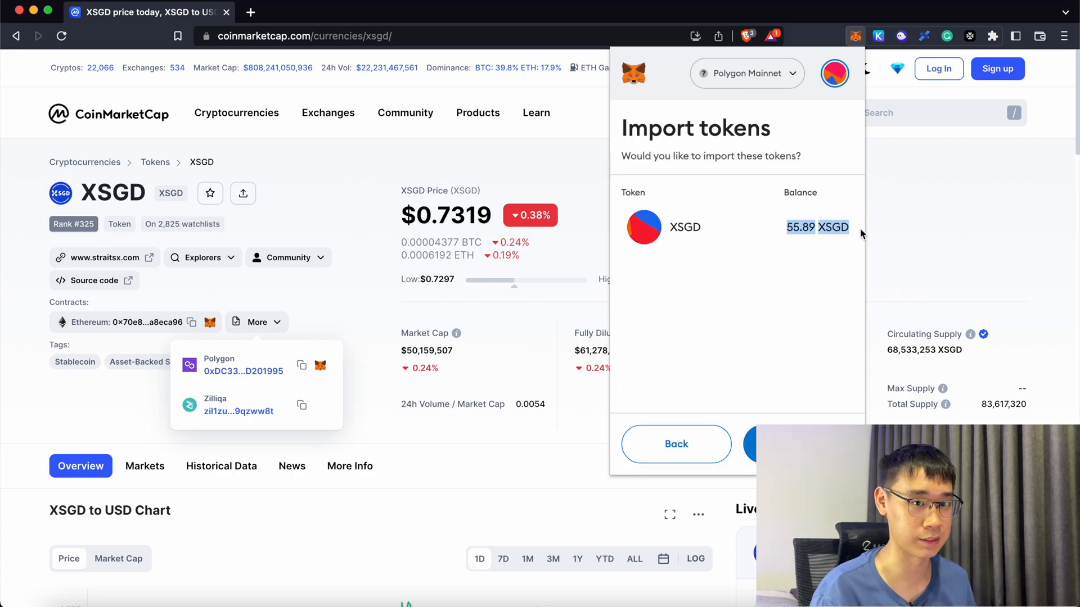
click(319, 12)
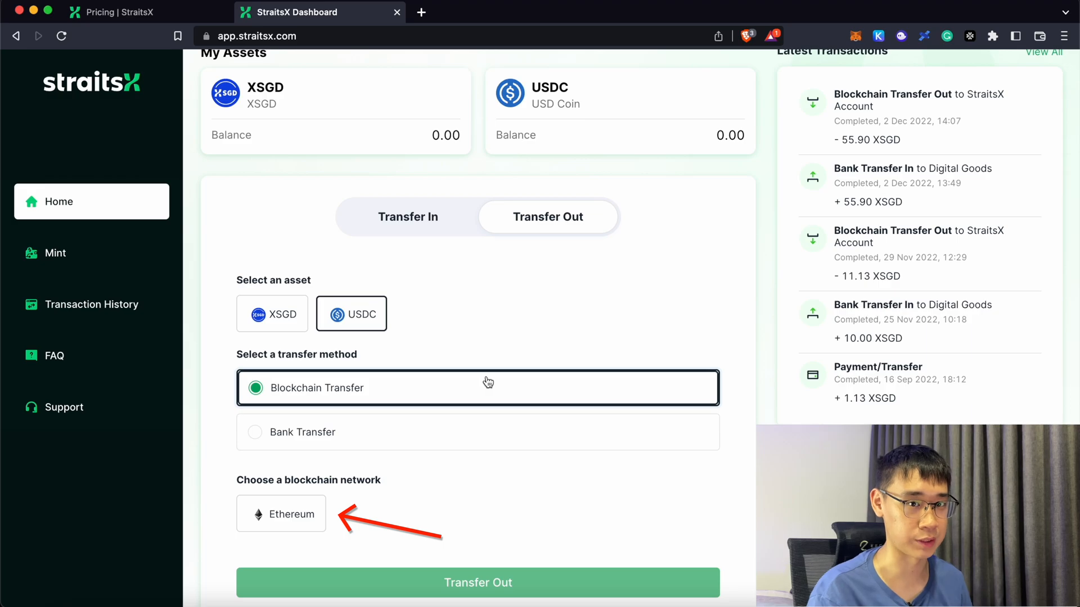
Review StraitsX's pricing fees and open the XSGD spending limit support article
click(118, 13)
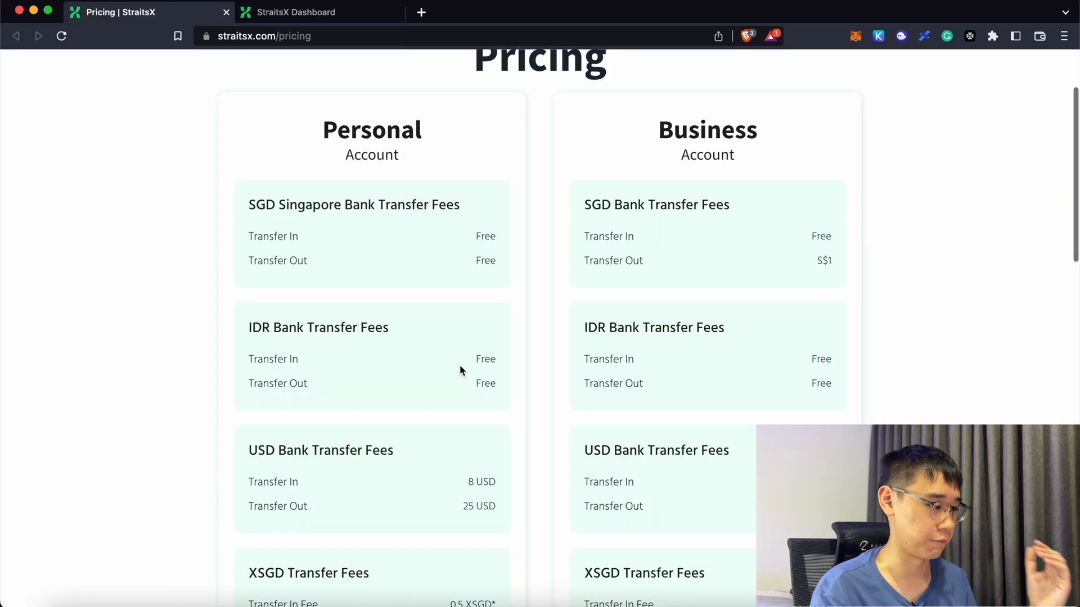
scroll(down, 3)
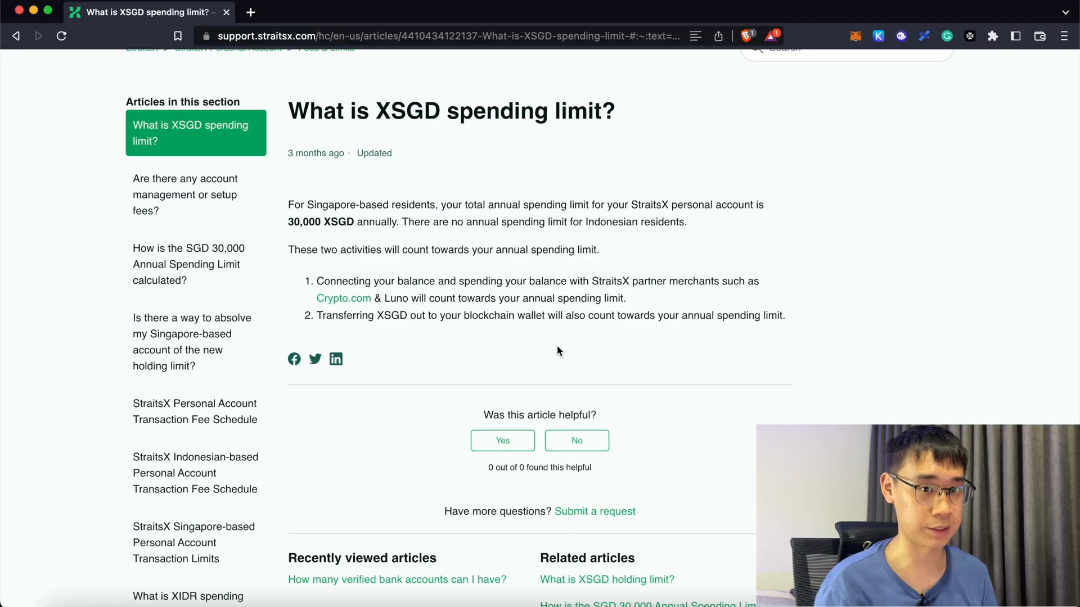
click(189, 264)
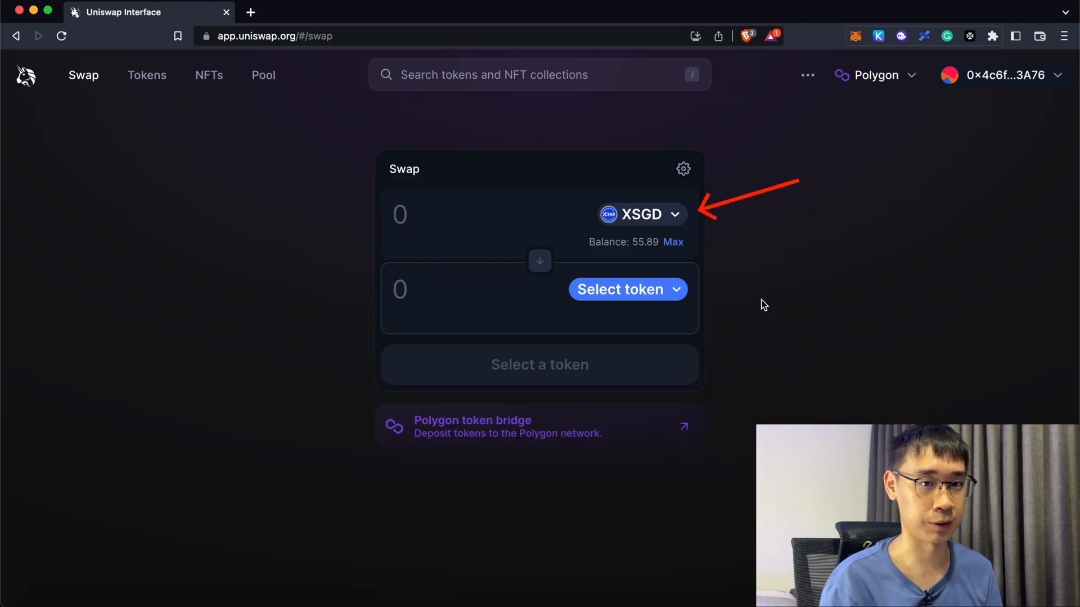
Browse Uniswap's receive-token picker listing Polygon balances, including 55.89 XSGD
click(330, 13)
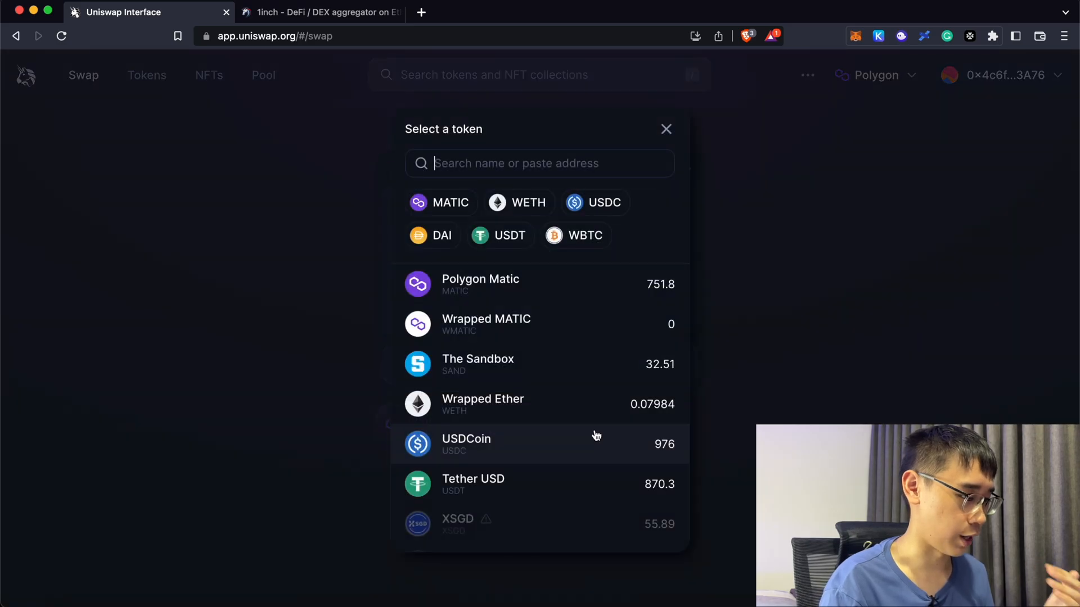
scroll(down, 3)
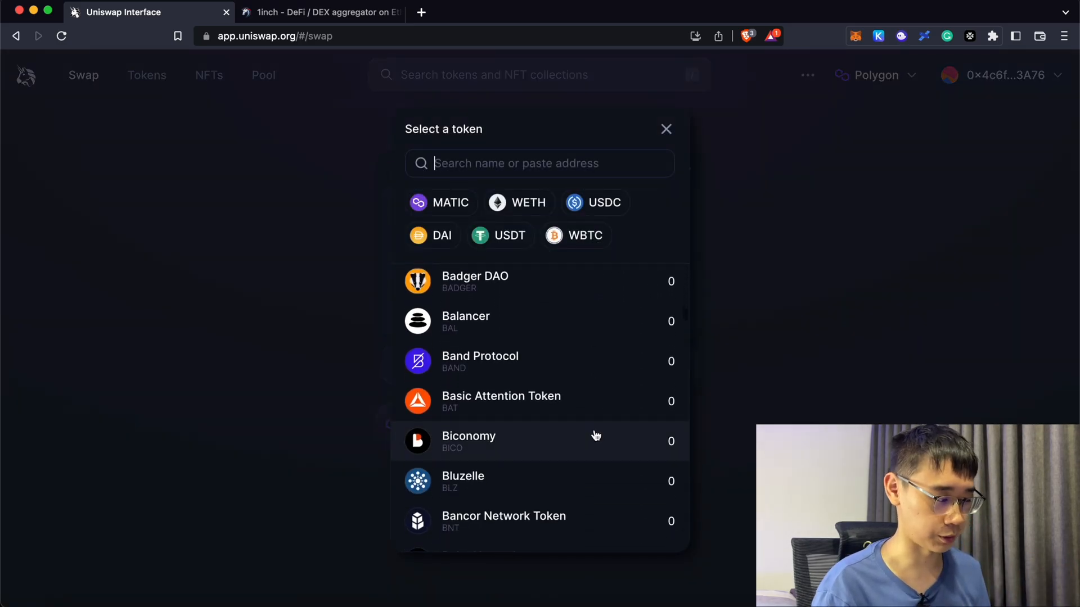